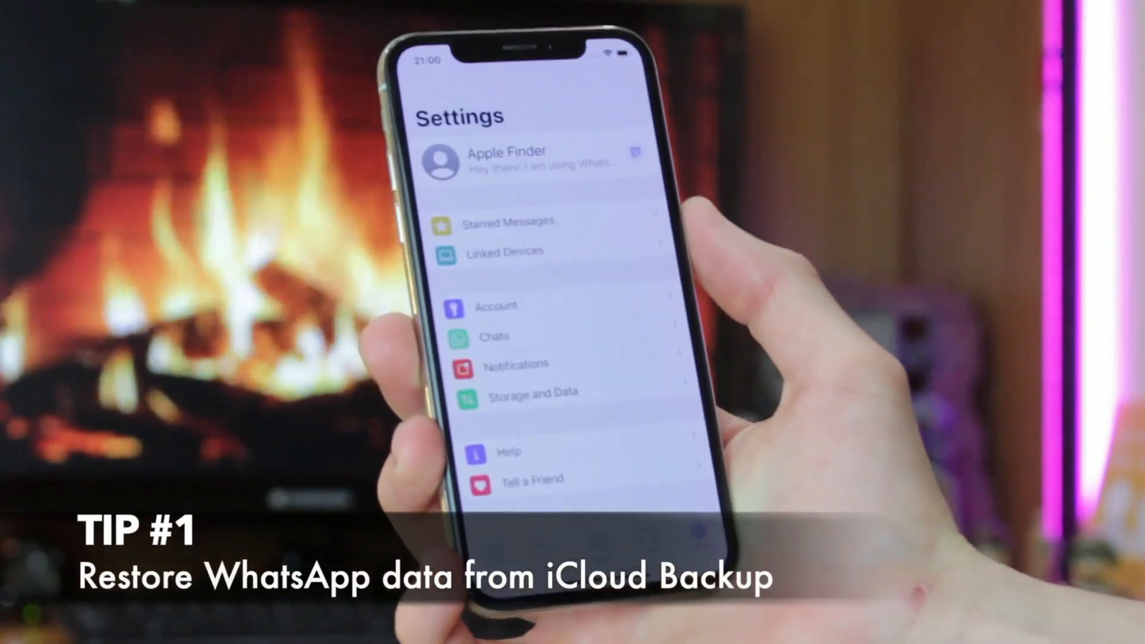
- View the iCloud Chat Backup status under Settings > Chats, showing no previous backup
click(496, 337)
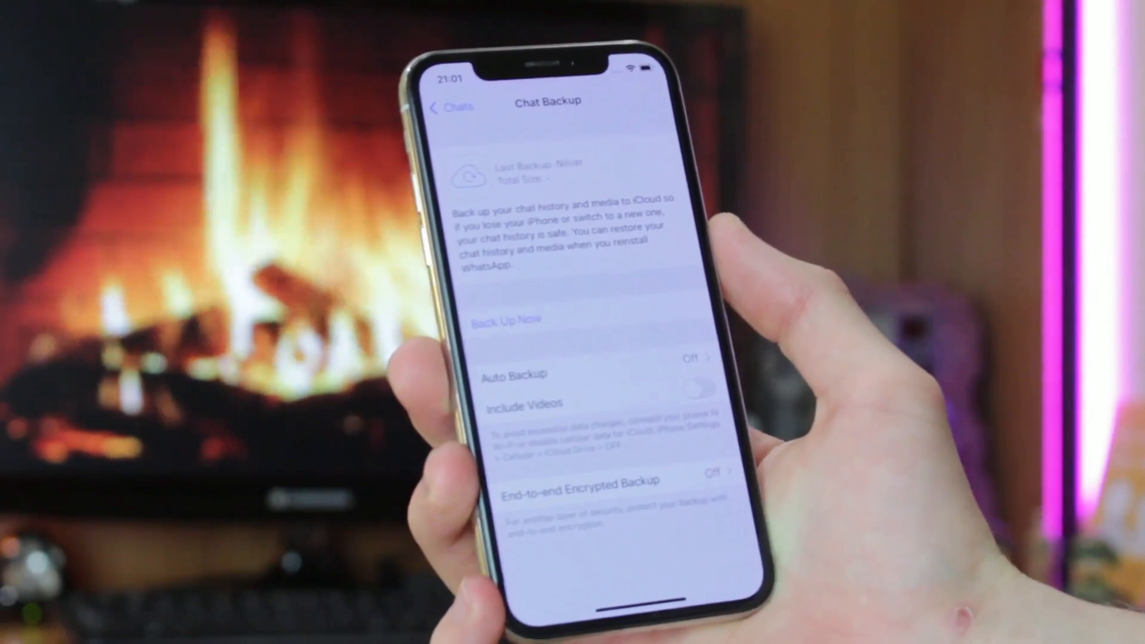
click(506, 319)
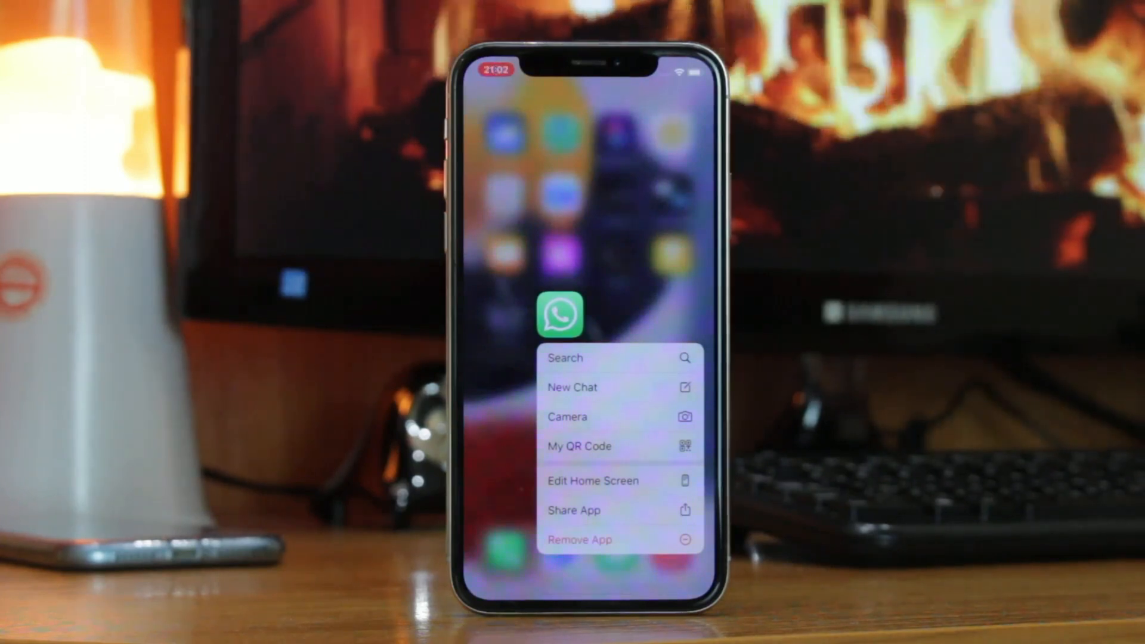
- Remove WhatsApp from the phone, reinstall it and begin its setup
click(580, 540)
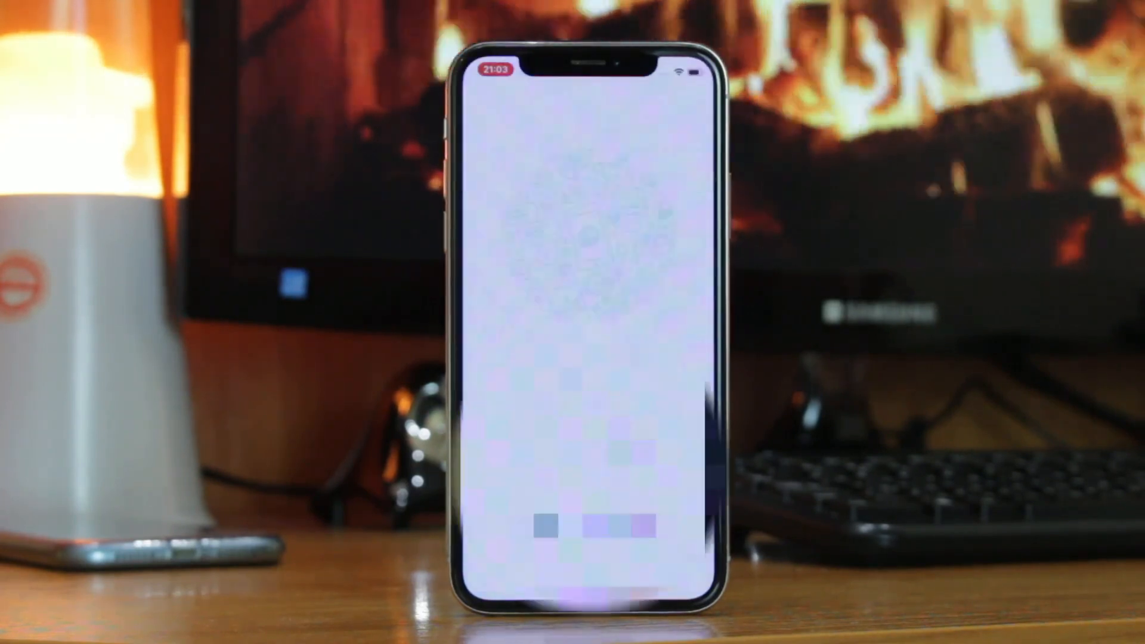
click(682, 100)
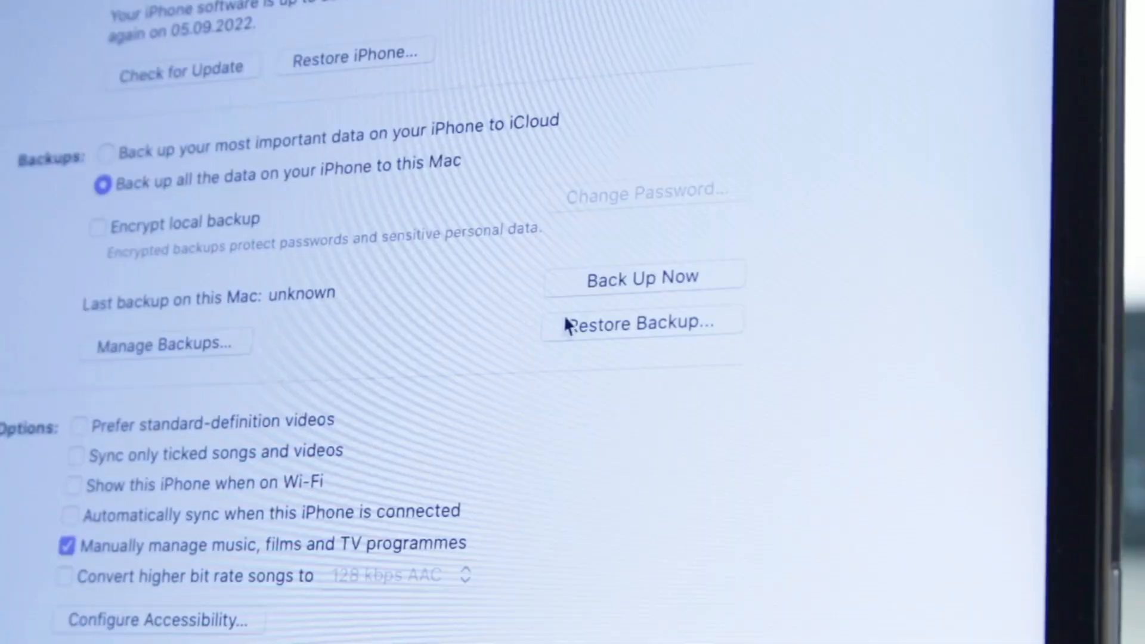
- Restore the iPhone from the Mac backup dated 01.01.2001 with its password
click(640, 323)
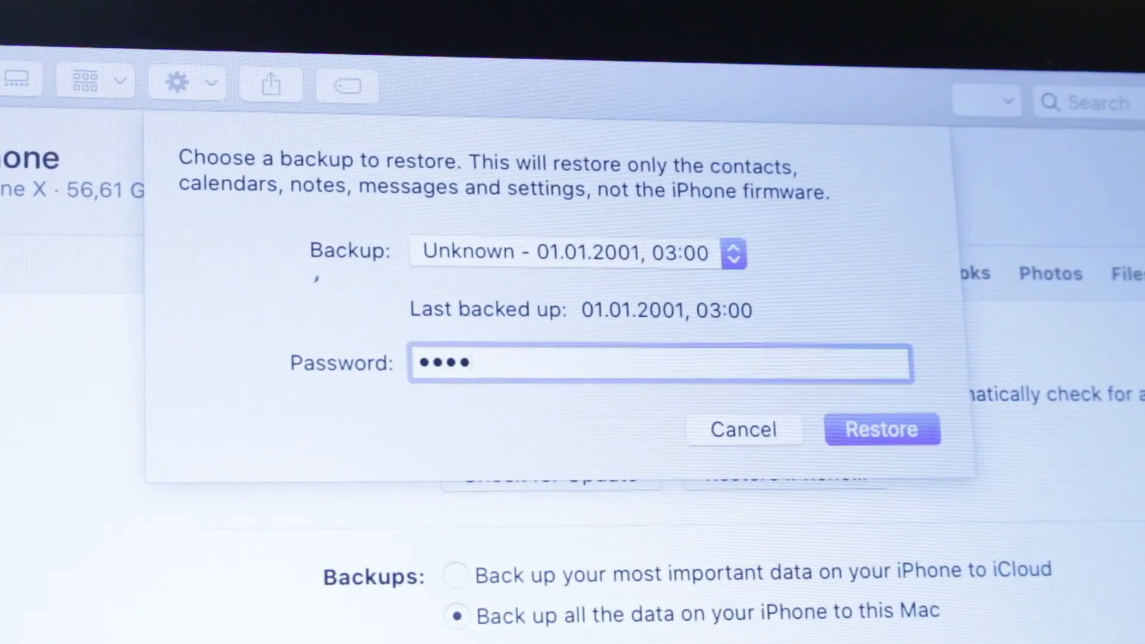
click(742, 430)
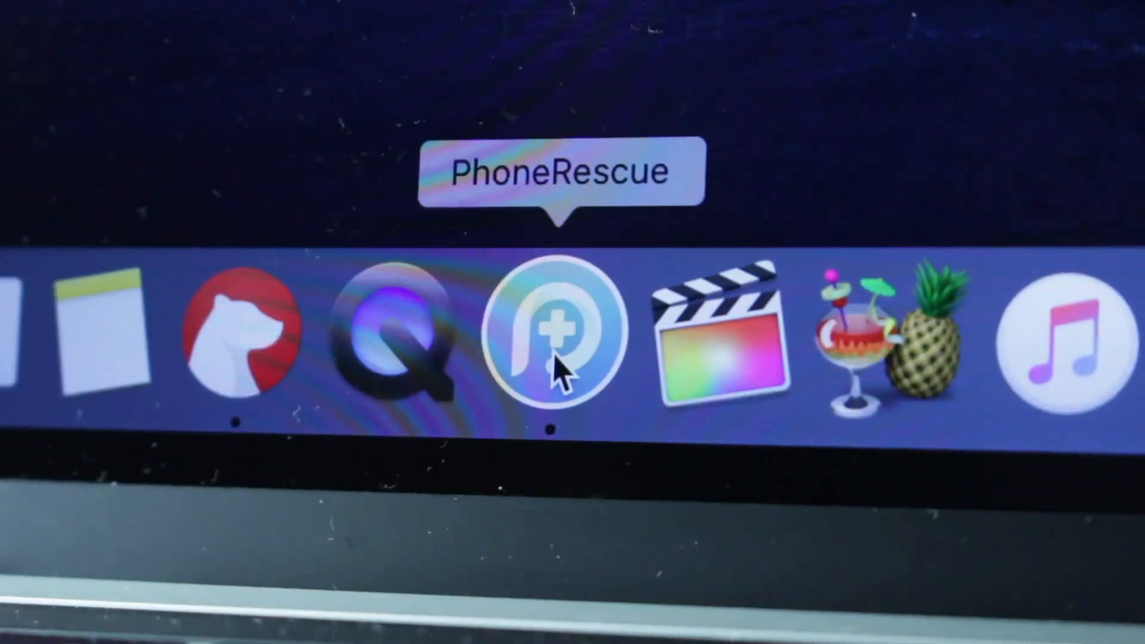
- Launch PhoneRescue and choose Recover from iOS Device for the connected iPhone
click(551, 333)
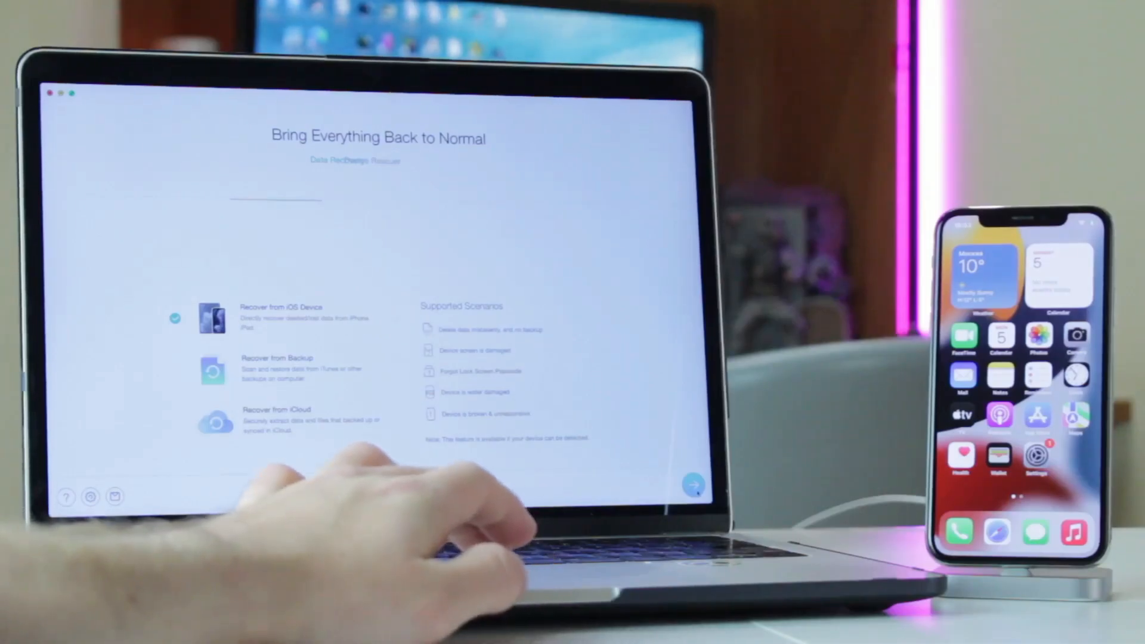
click(692, 485)
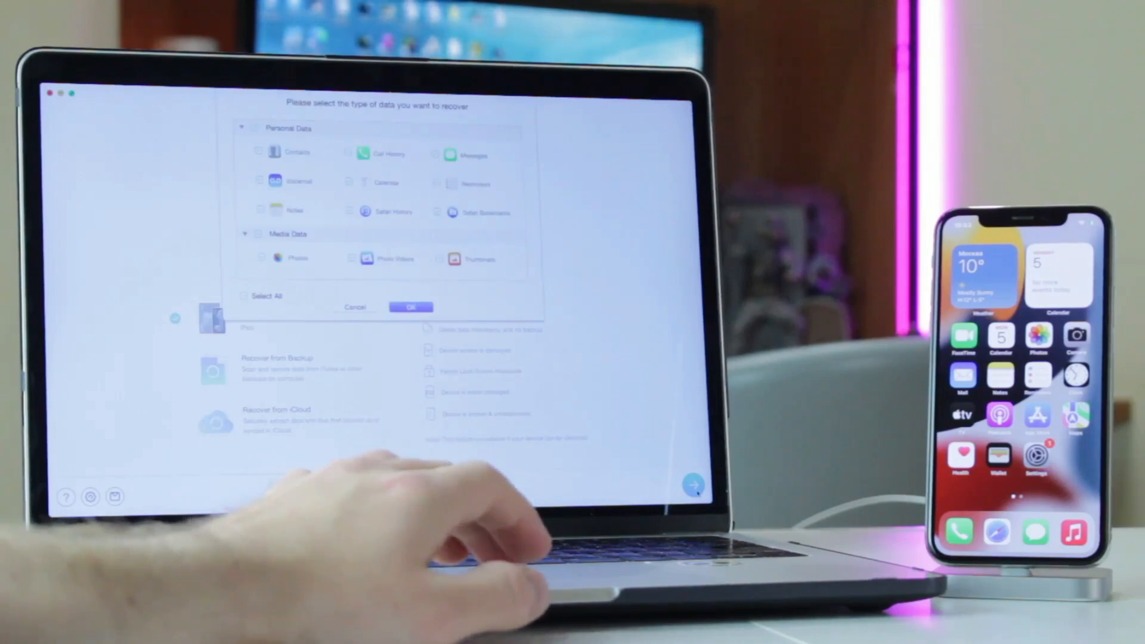